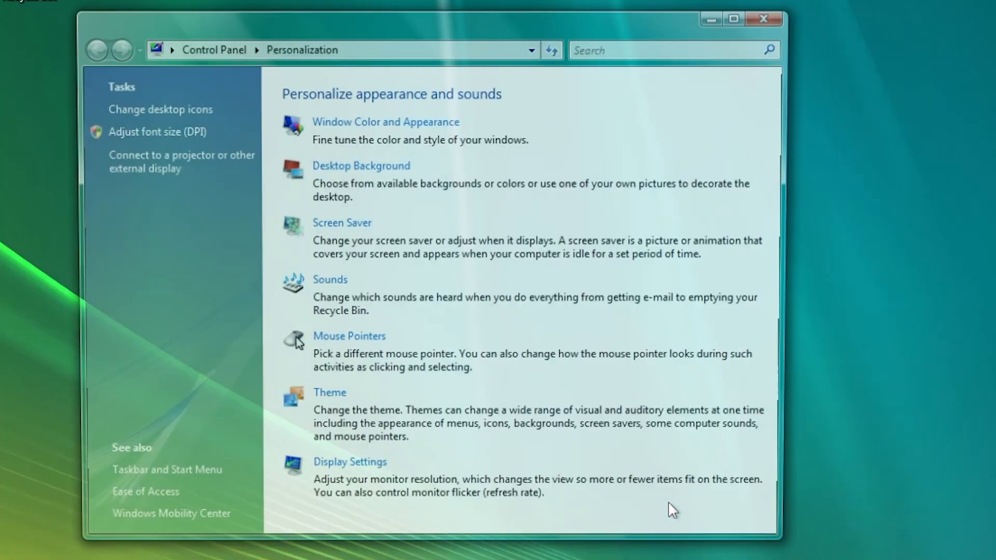
Check the monitor resolution and colour settings, then leave Personalization unchanged.
{"action": "left_click", "coordinate": [350, 462]}
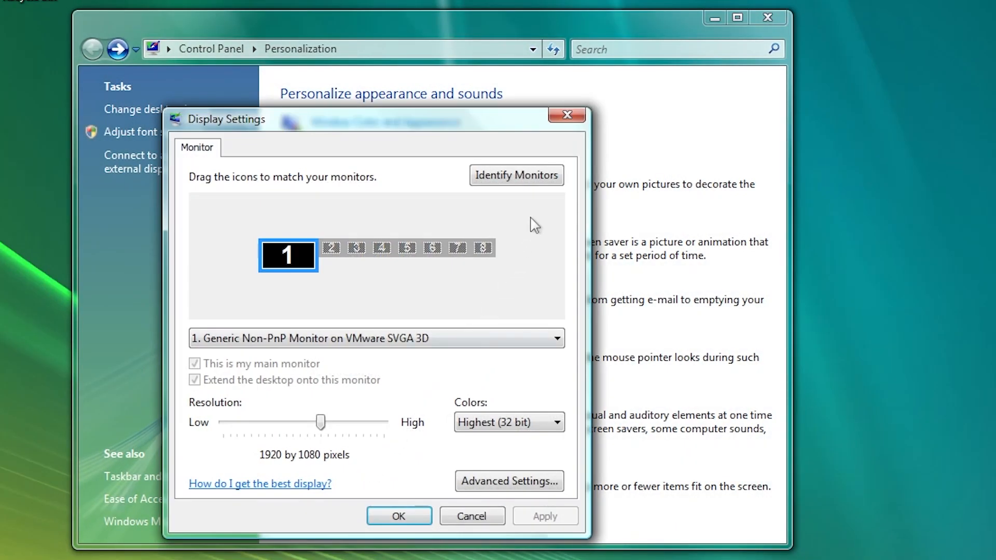
{"action": "left_click", "coordinate": [564, 116]}
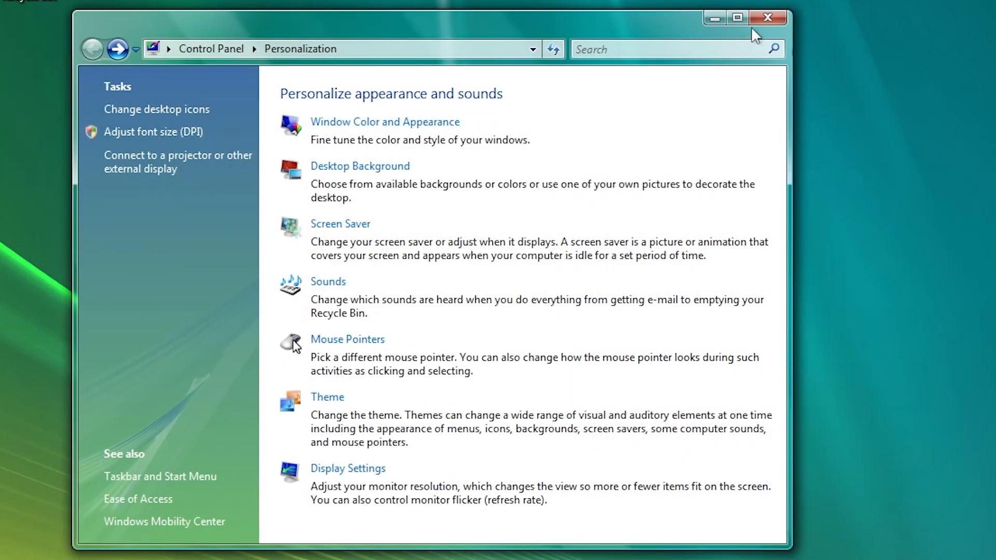
{"action": "left_click", "coordinate": [767, 18]}
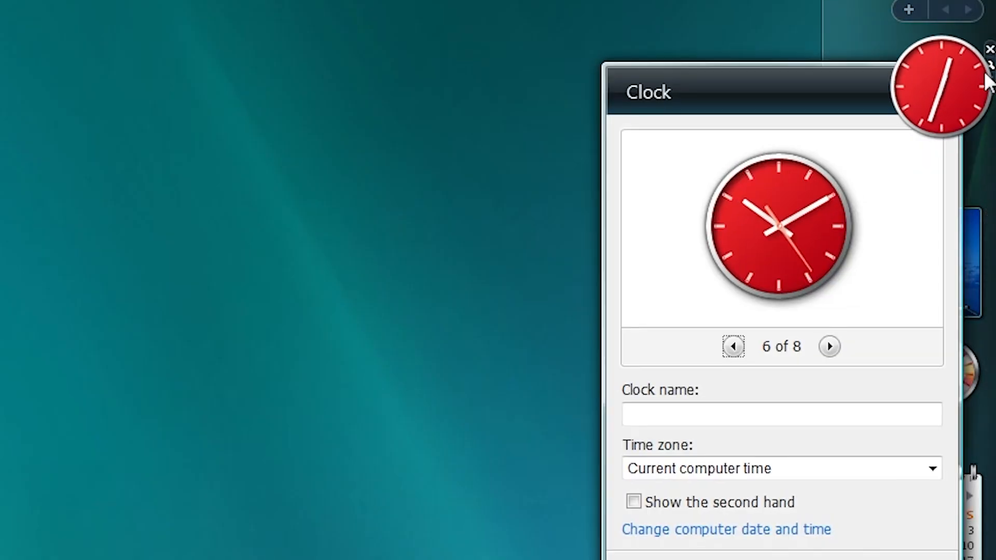
Advance the Clock gadget through the next designs toward the pink cartoon-monster clock.
{"action": "left_click", "coordinate": [827, 346]}
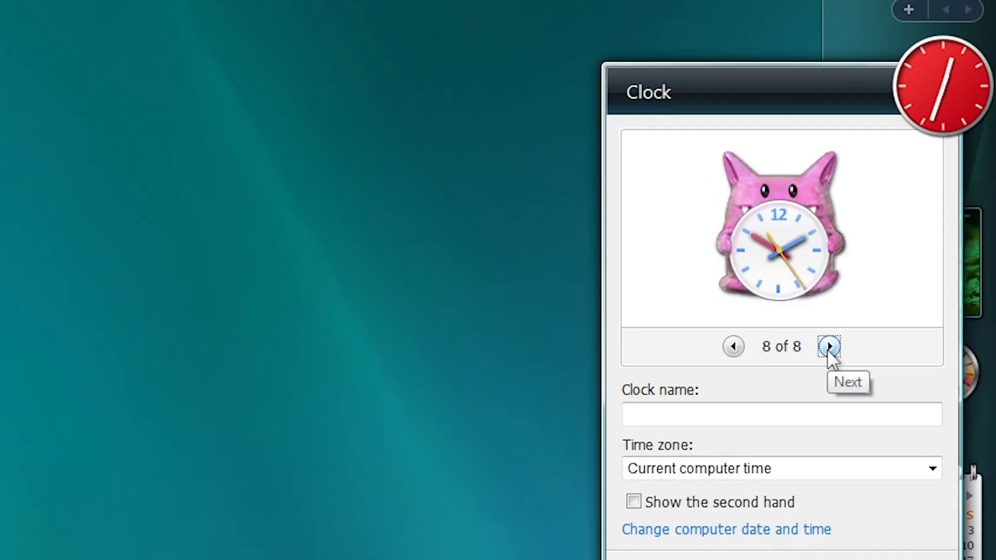
{"action": "left_click", "coordinate": [828, 346]}
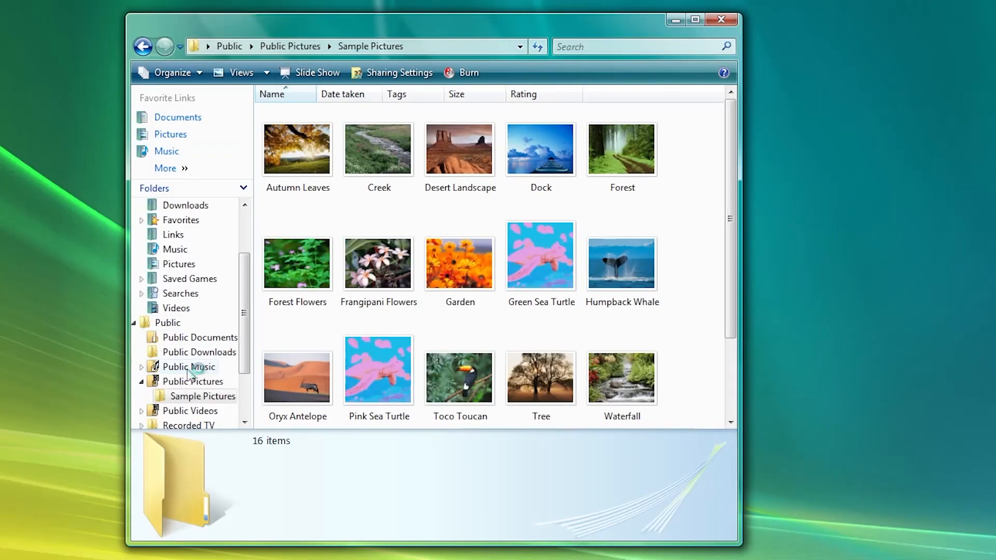
Browse into Public Pictures' Sample Pictures folder to show its 16 photo thumbnails.
{"action": "left_click", "coordinate": [188, 366]}
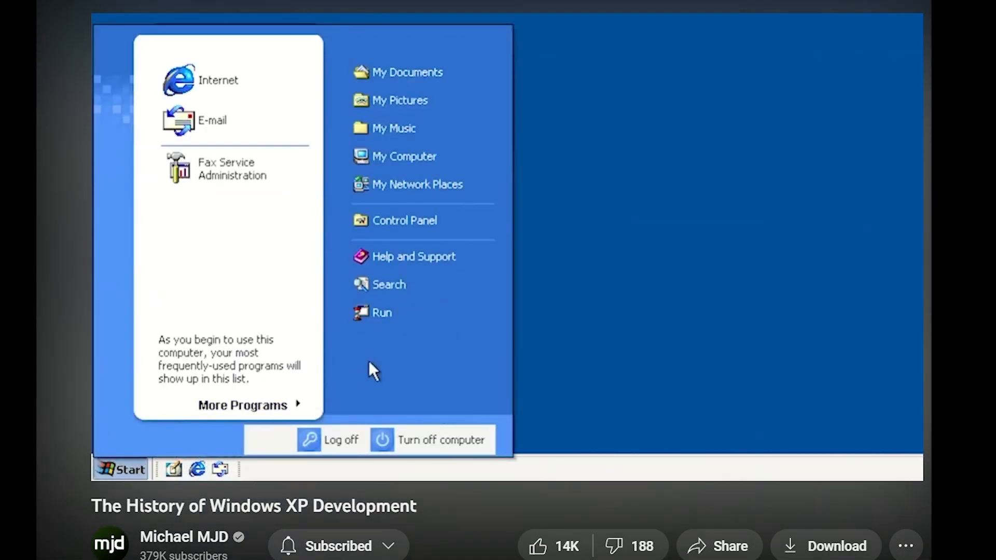
{"action": "mouse_move", "coordinate": [204, 248]}
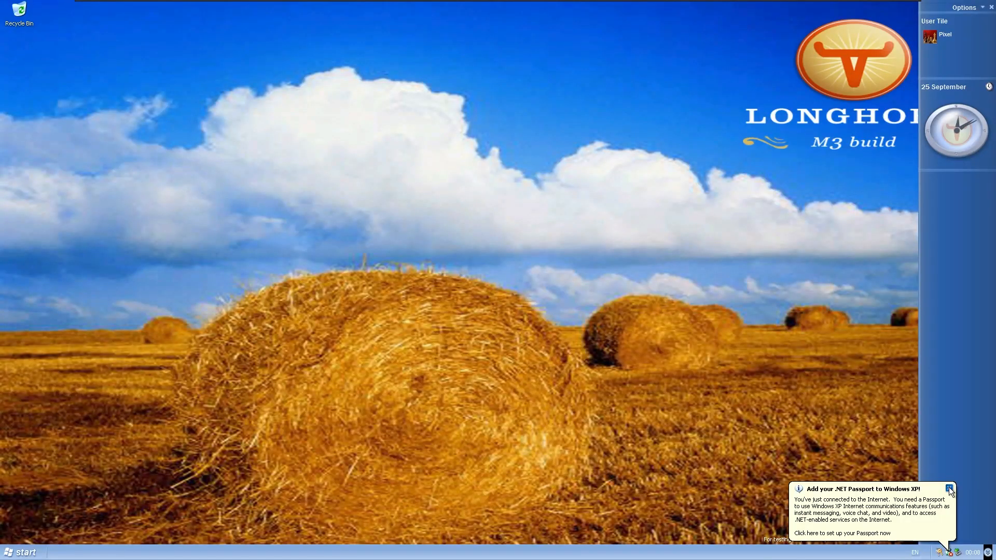
Dismiss the .NET Passport balloon and list the sidebar's Add a Tile choices.
{"action": "left_click", "coordinate": [949, 488]}
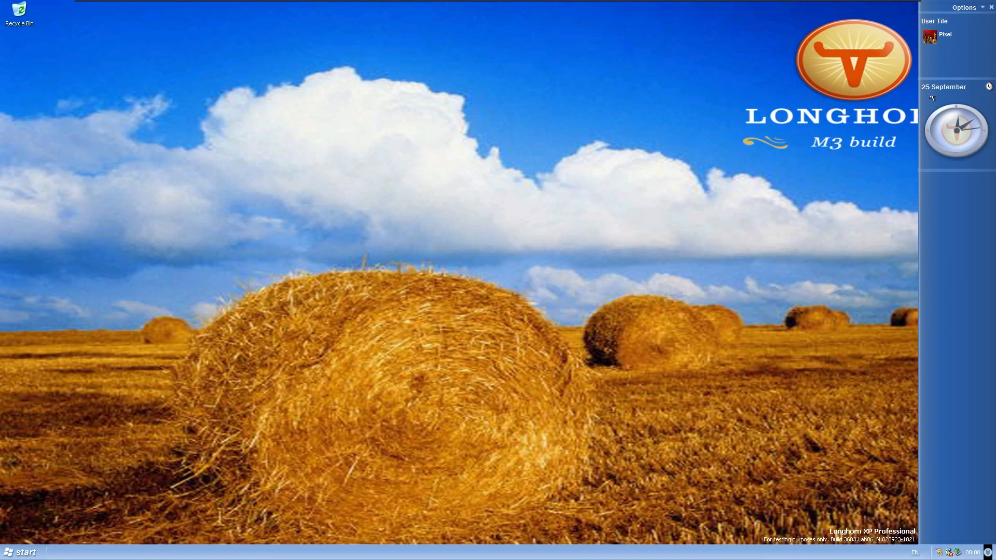
{"action": "left_click", "coordinate": [964, 7]}
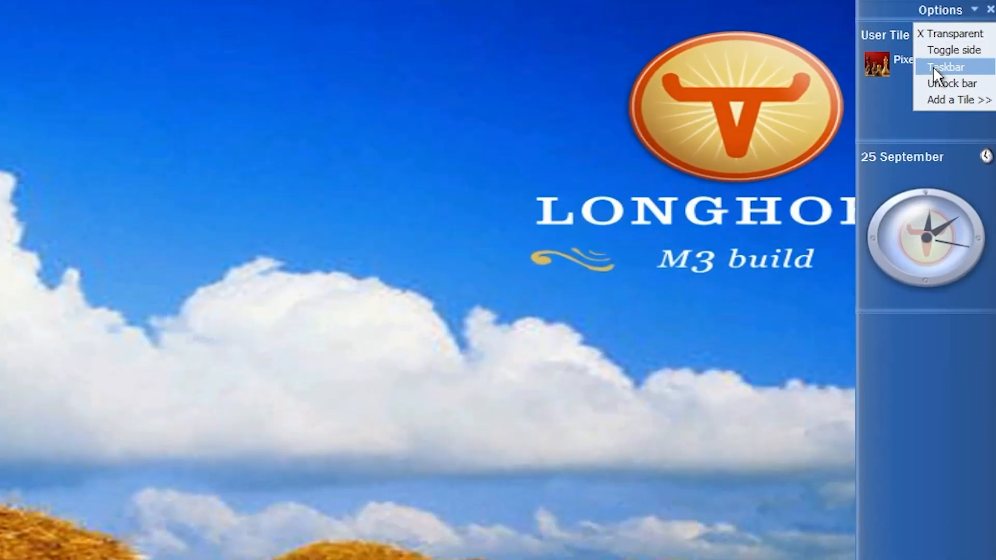
{"action": "left_click", "coordinate": [957, 99]}
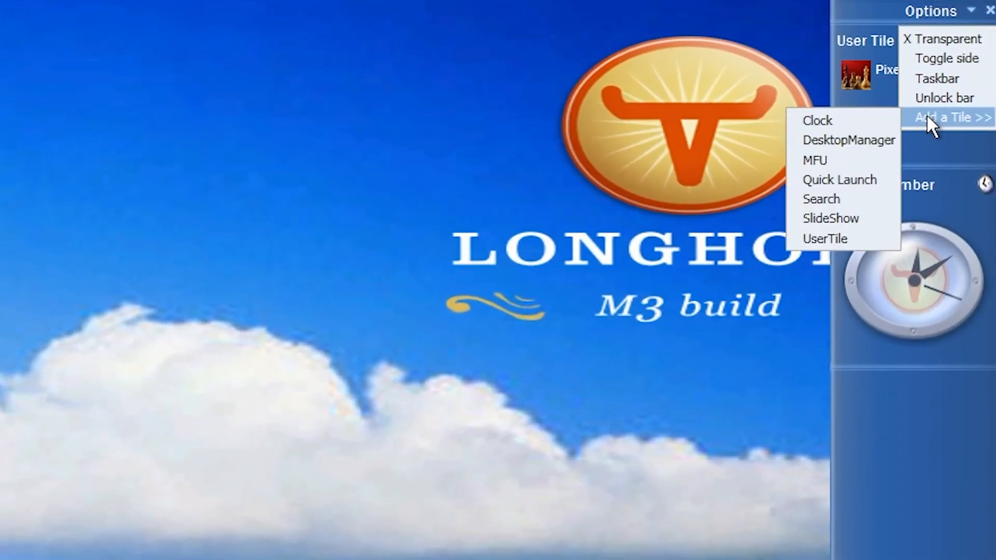
{"action": "mouse_move", "coordinate": [849, 140]}
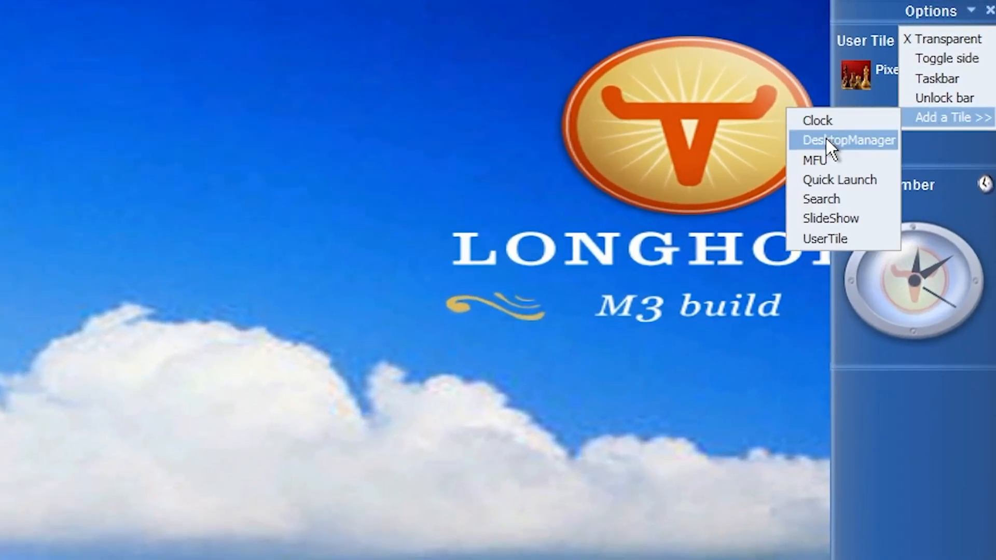
{"action": "mouse_move", "coordinate": [822, 239]}
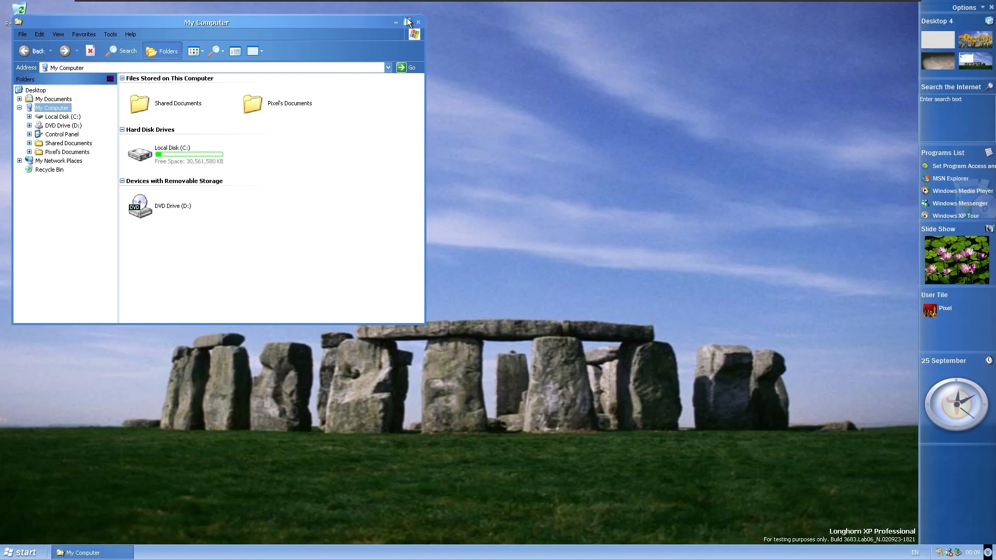
Close the My Computer window over the Stonehenge desktop.
{"action": "left_click", "coordinate": [418, 21]}
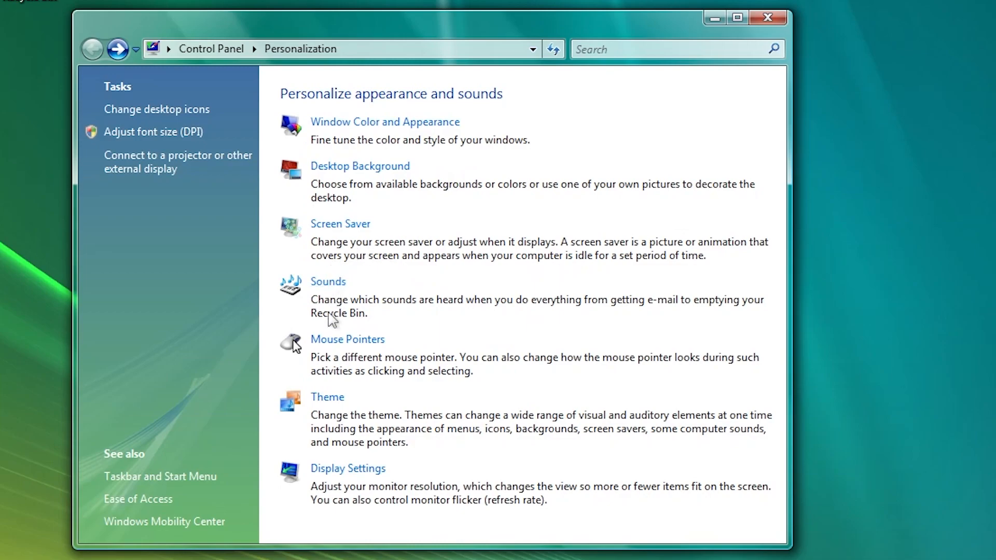
Apply a gradient with dark blue as the second colour as the desktop background.
{"action": "left_click", "coordinate": [384, 121]}
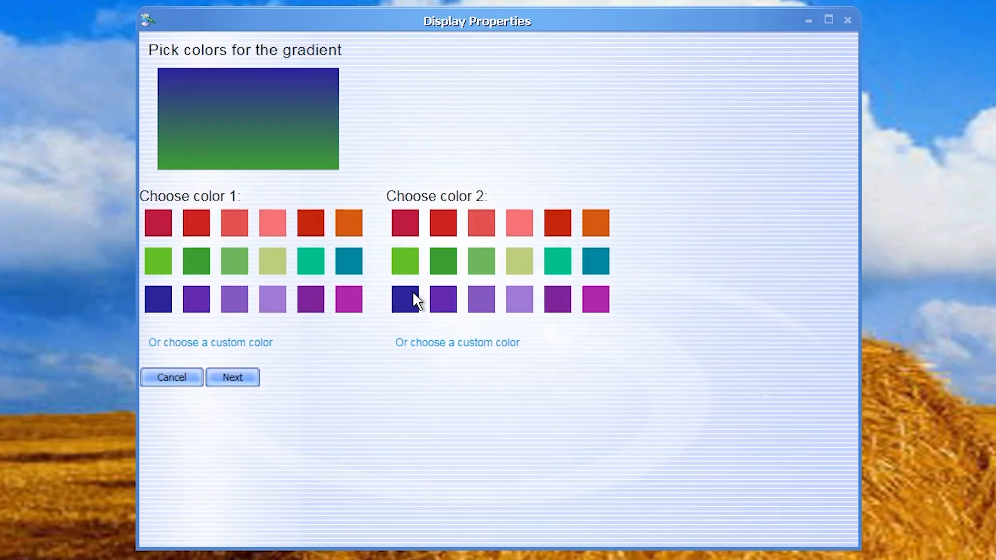
{"action": "left_click", "coordinate": [231, 377]}
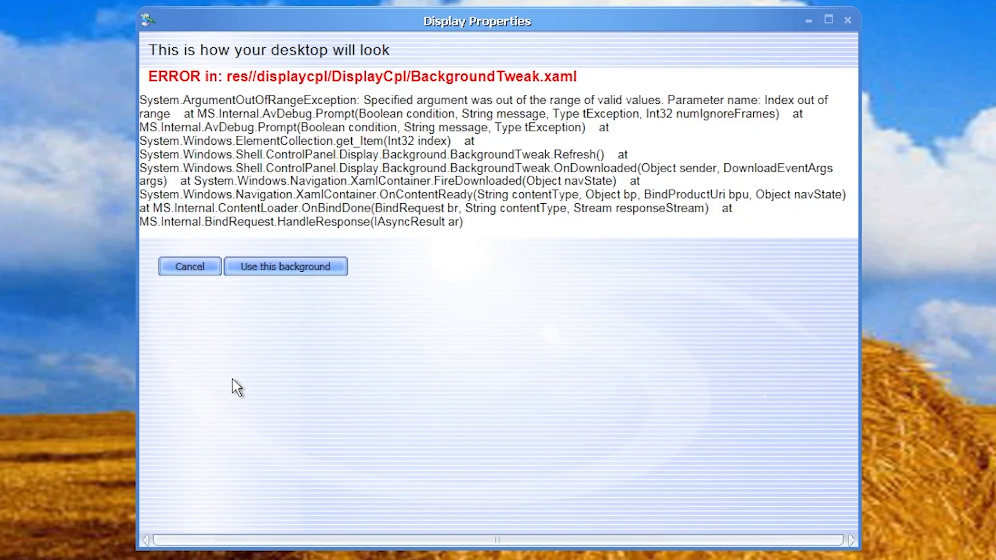
{"action": "left_click", "coordinate": [284, 267]}
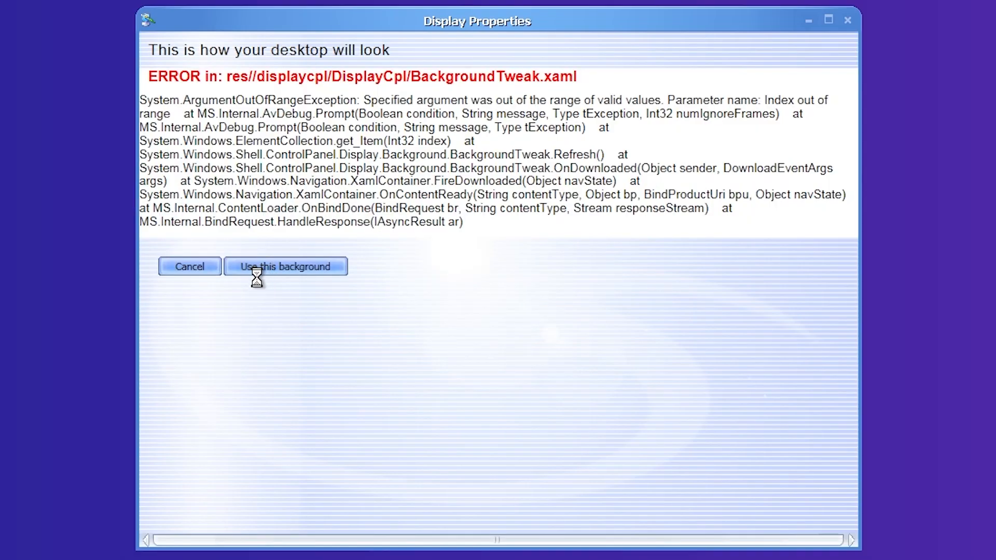
{"action": "left_click", "coordinate": [189, 267]}
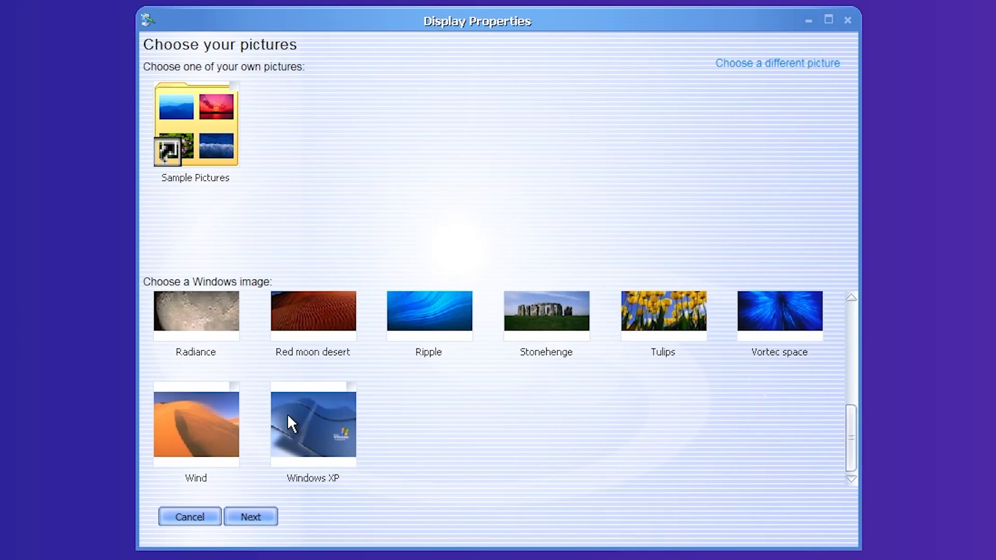
Preview the Windows XP picture, then apply a solid bright green desktop background.
{"action": "left_click", "coordinate": [312, 426]}
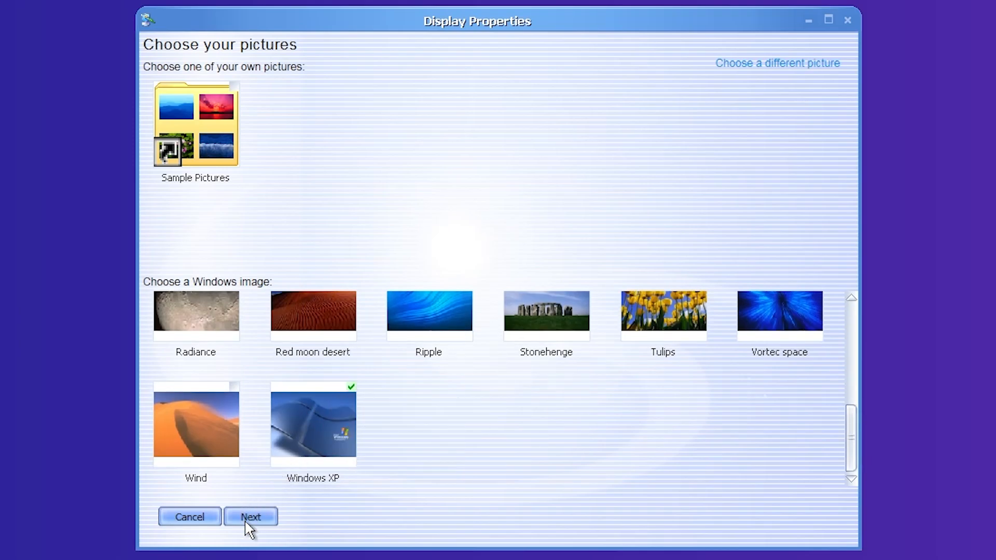
{"action": "left_click", "coordinate": [250, 517]}
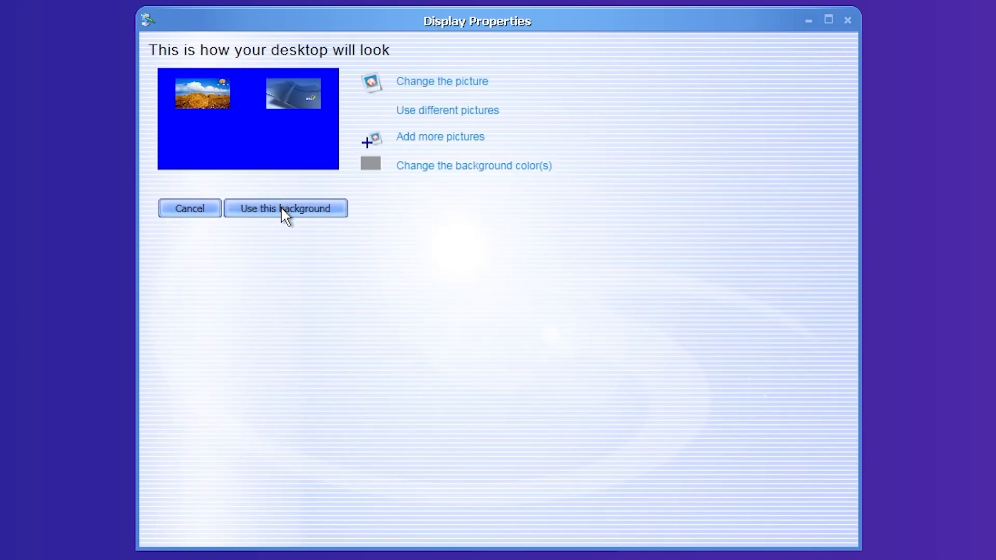
{"action": "left_click", "coordinate": [473, 165]}
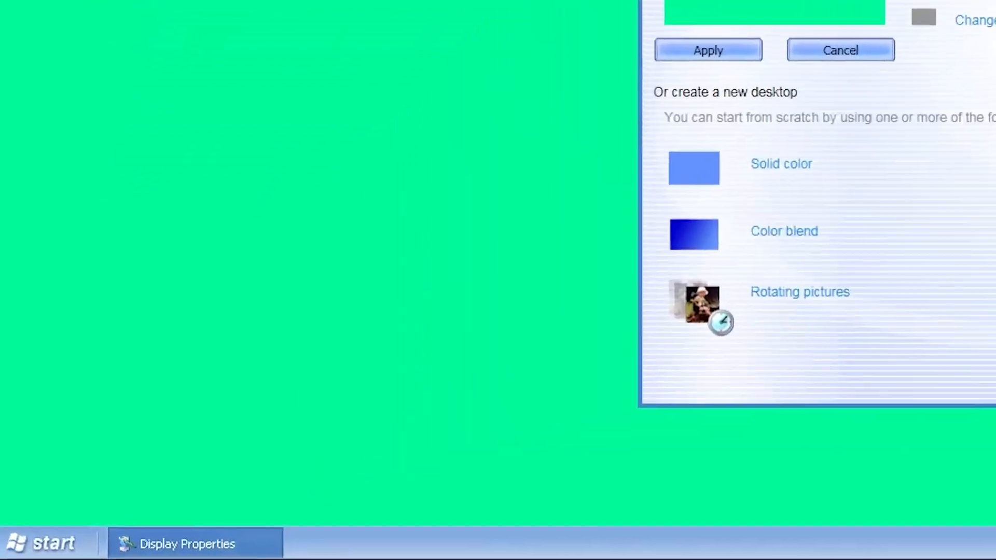
{"action": "left_click", "coordinate": [839, 50]}
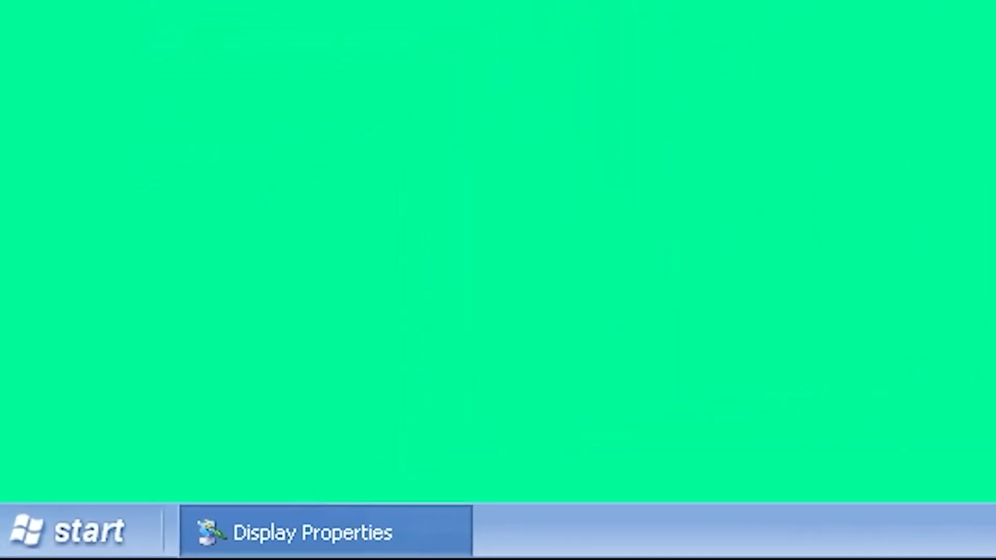